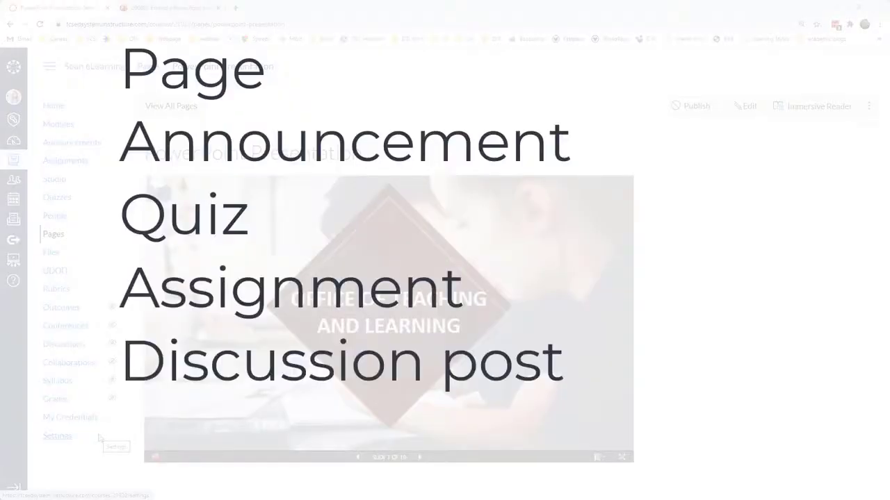
# Step: Finish the placeholder text and advance the embedded slideshow one slide in Canvas
pyautogui.write('etc.')
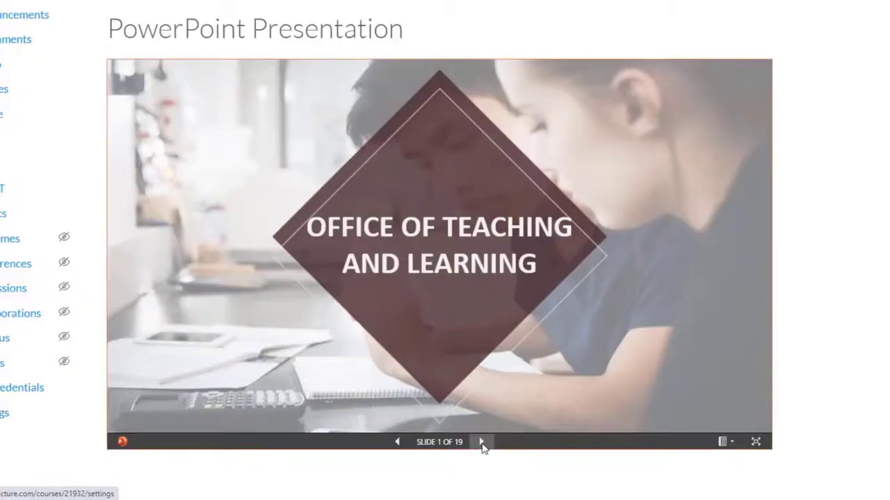
pyautogui.click(481, 443)
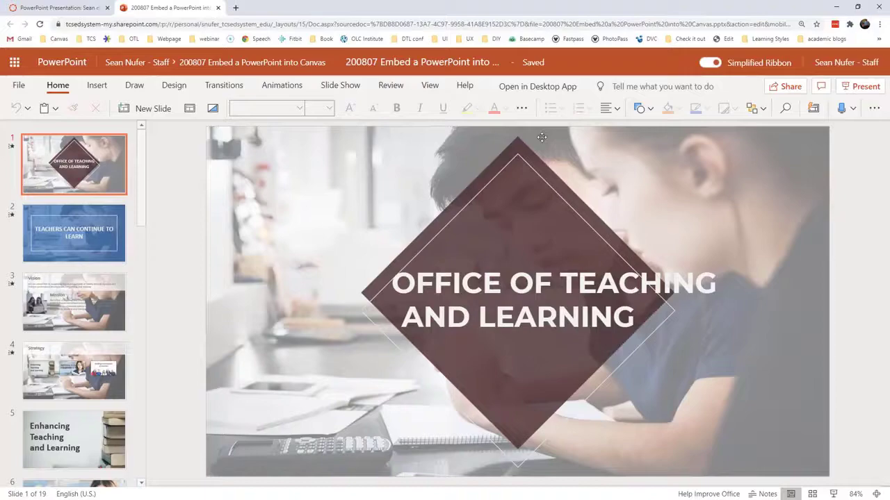
# Step: In PowerPoint Online, confirm the share link stays limited to Specific people and dismiss the Send link dialog
pyautogui.click(784, 86)
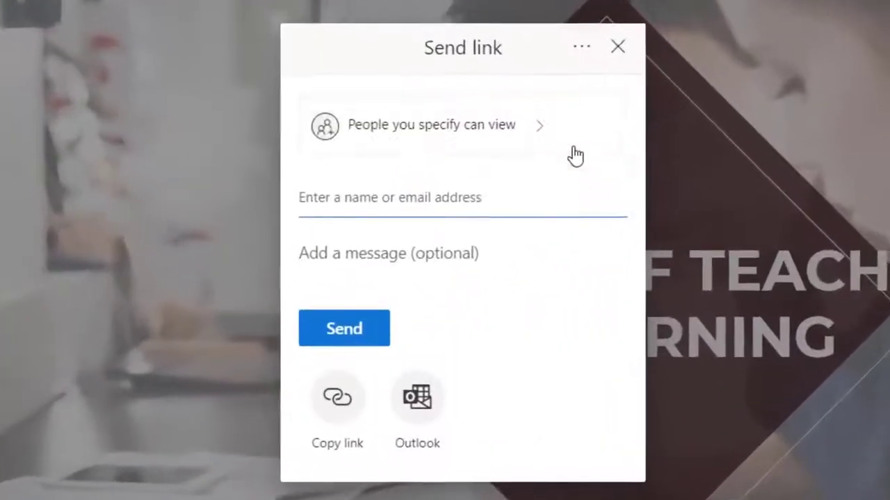
pyautogui.click(431, 125)
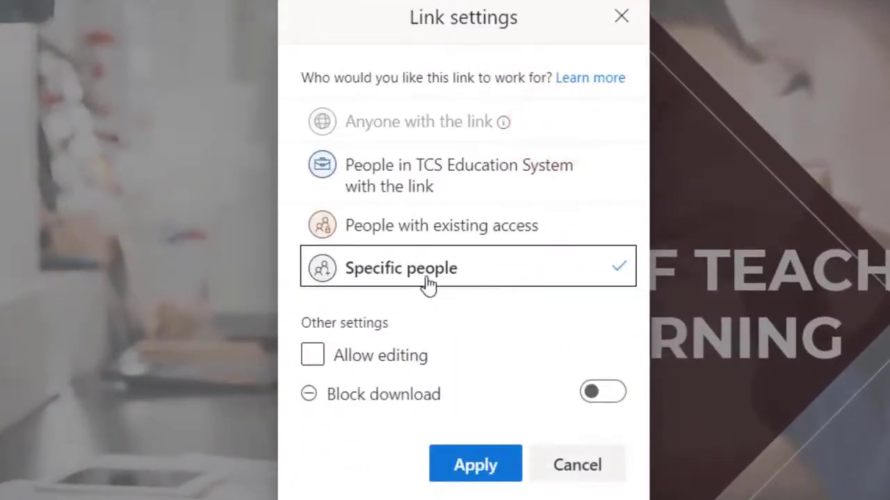
pyautogui.moveTo(456, 447)
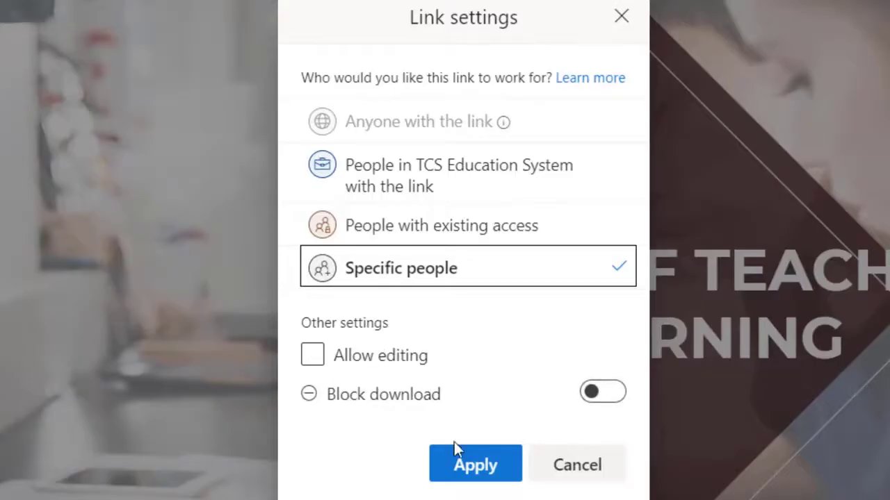
pyautogui.click(476, 464)
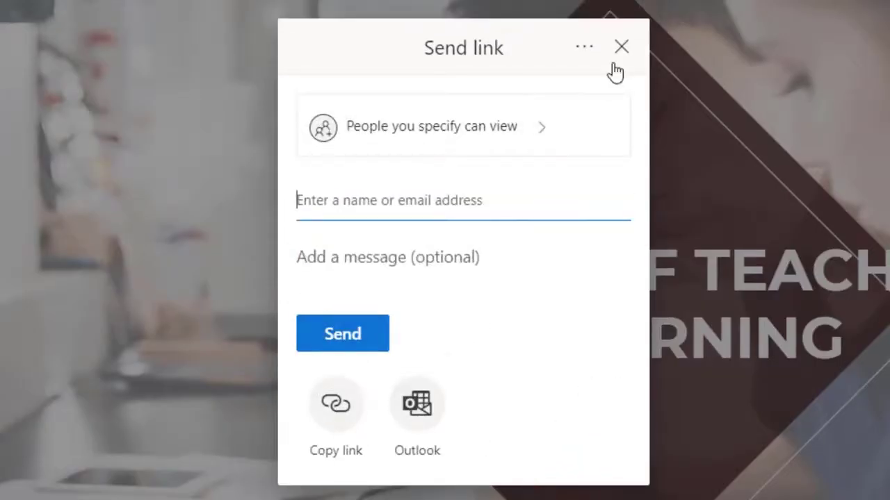
pyautogui.click(621, 48)
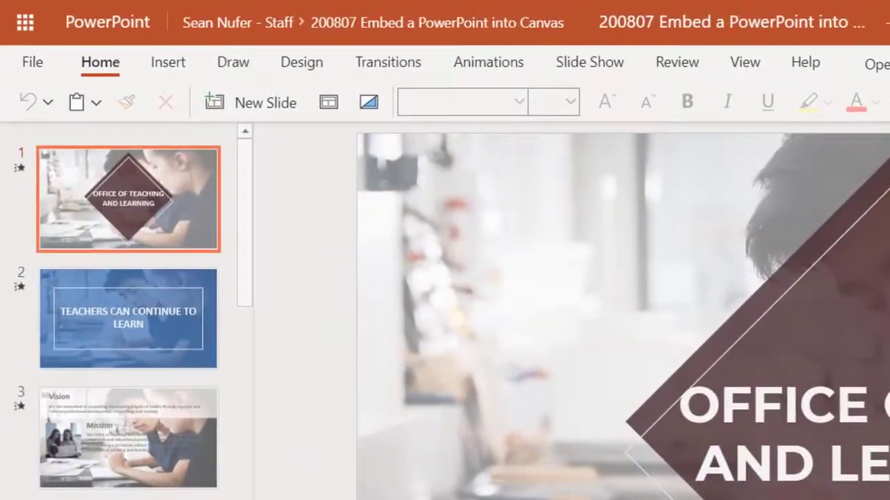
# Step: Reach the Embed dialog for the deck via File > Share > Embed
pyautogui.click(32, 61)
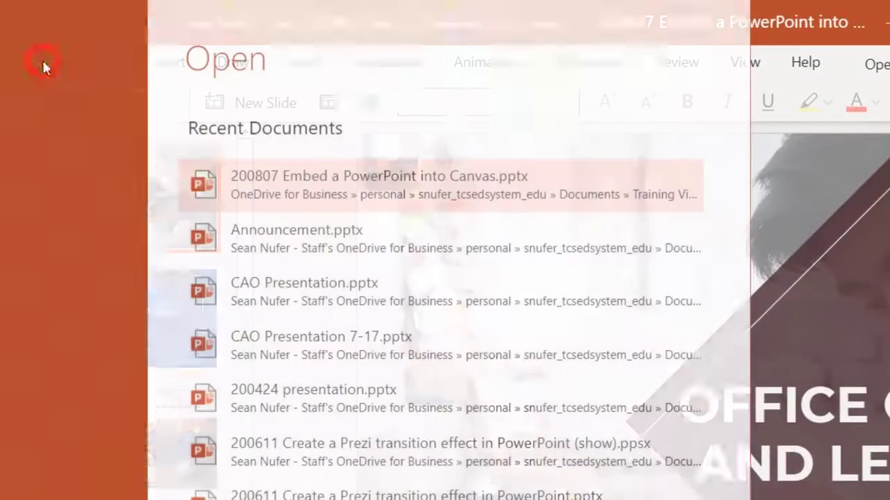
pyautogui.click(44, 363)
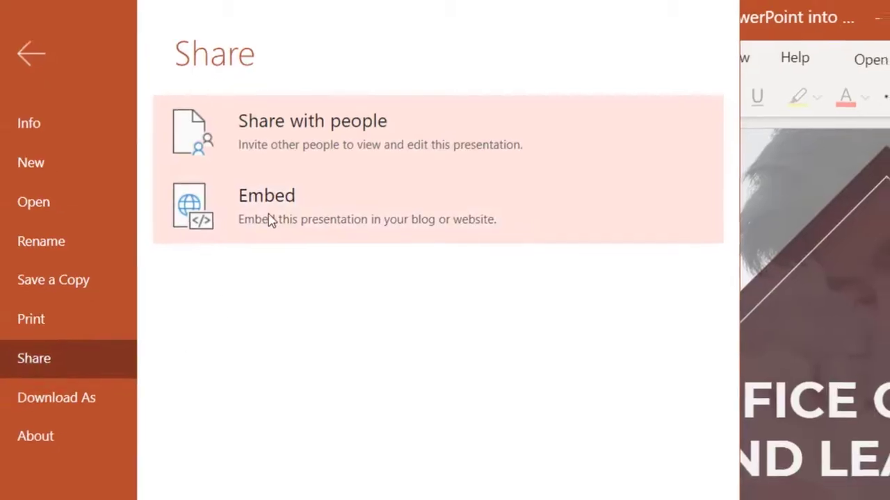
pyautogui.click(267, 194)
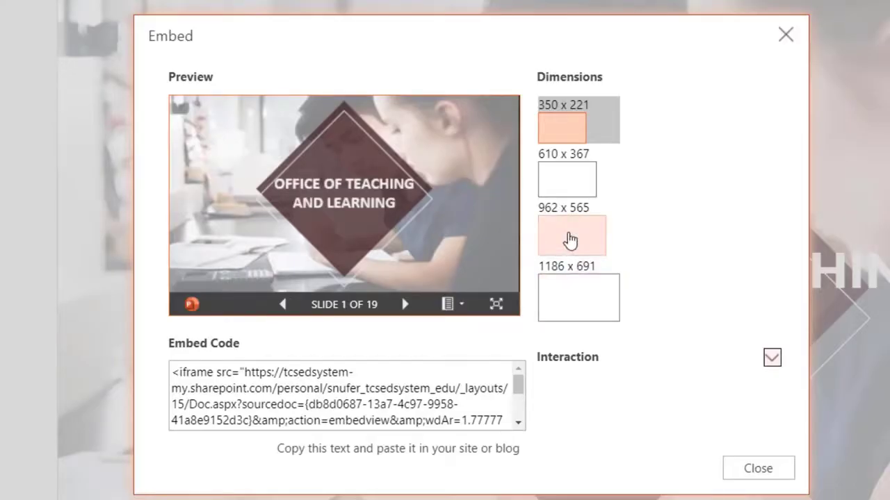
# Step: Choose the 962 x 565 embed size and copy the resulting embed code
pyautogui.click(570, 235)
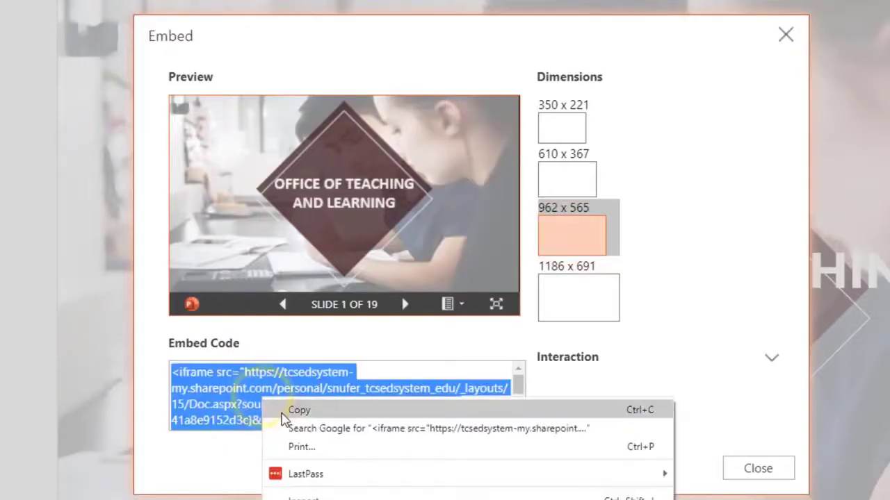
pyautogui.click(297, 408)
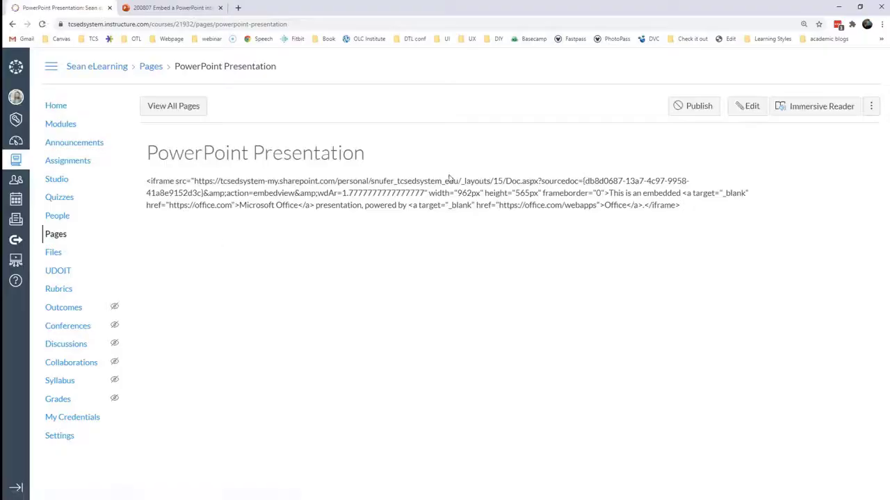
# Step: Paste the embed code into the page's raw HTML editor and save so the slideshow renders
pyautogui.click(746, 106)
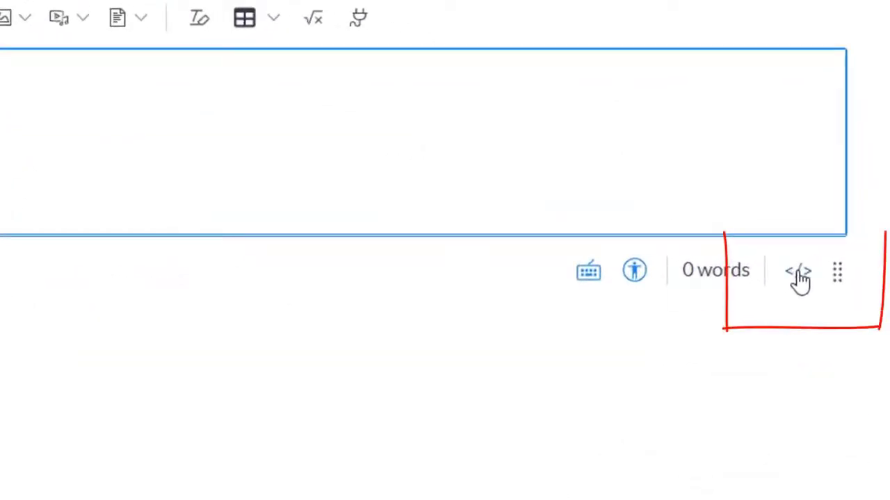
pyautogui.click(798, 270)
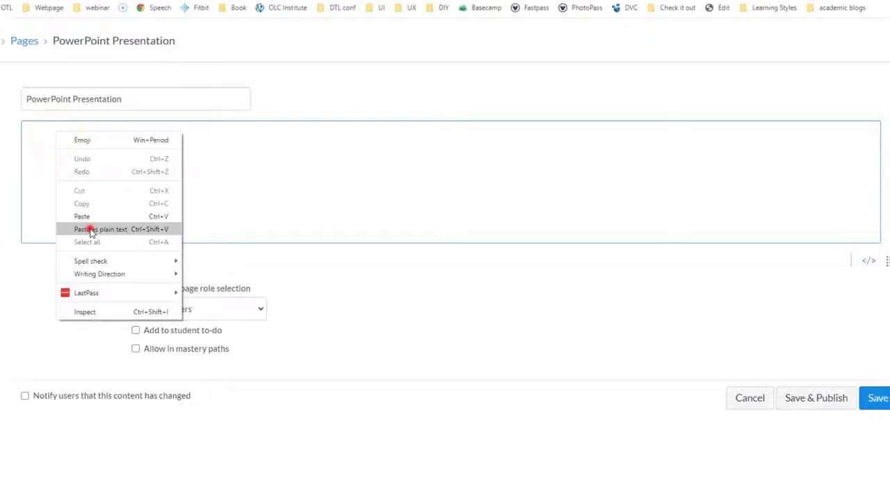
pyautogui.click(101, 229)
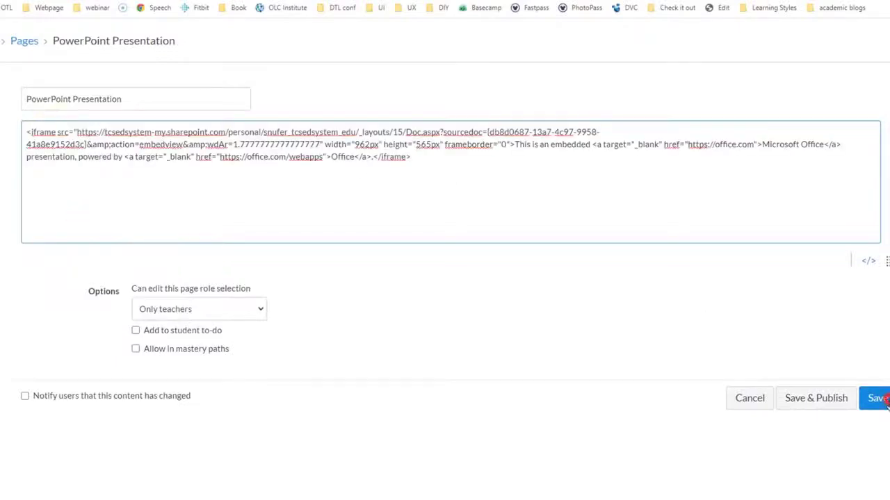
pyautogui.click(874, 397)
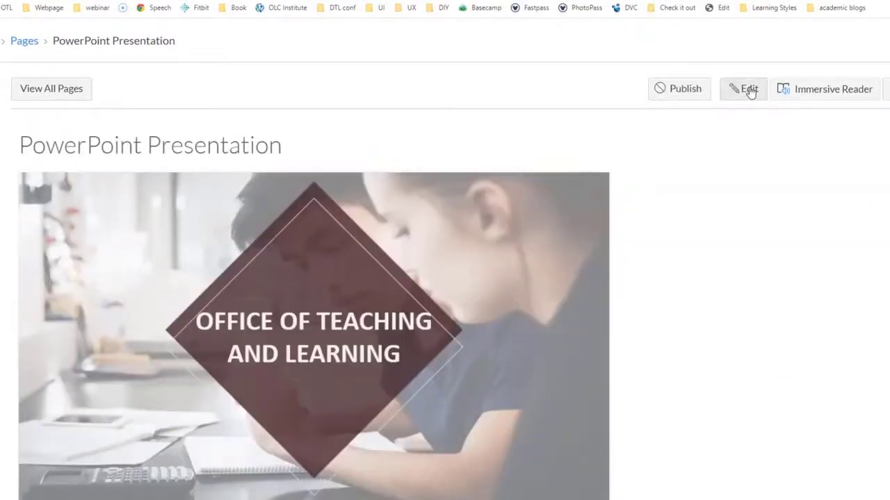
# Step: Reopen the PowerPoint Presentation page for editing and clear the pasted code
pyautogui.click(743, 89)
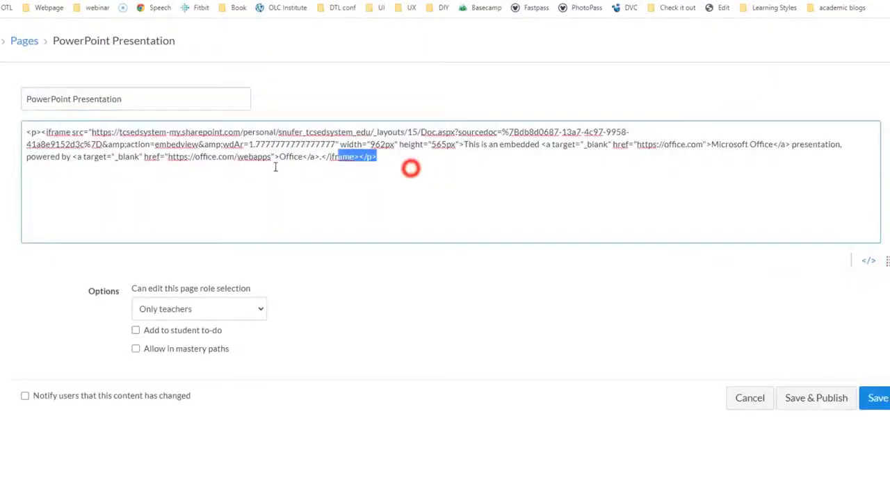
pyautogui.click(867, 262)
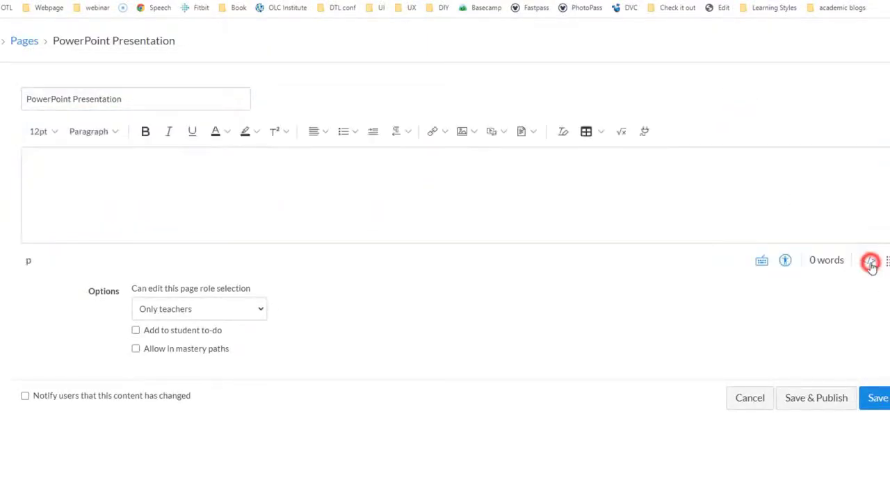
# Step: Insert the slideshow through the editor's media embed option so it shows at slide 1 of 19
pyautogui.click(870, 260)
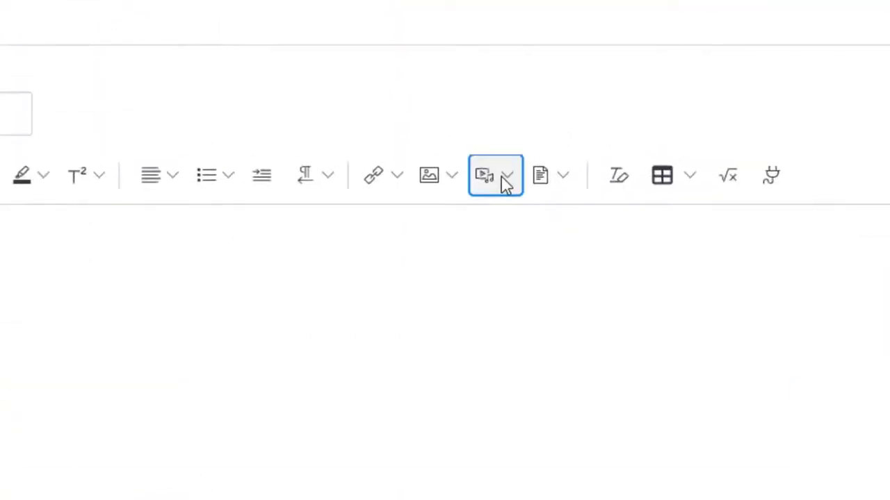
pyautogui.click(495, 175)
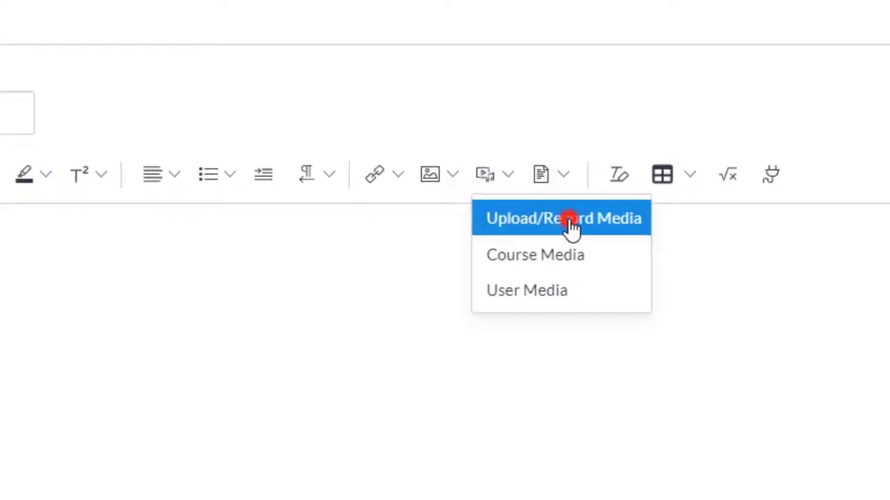
pyautogui.click(563, 218)
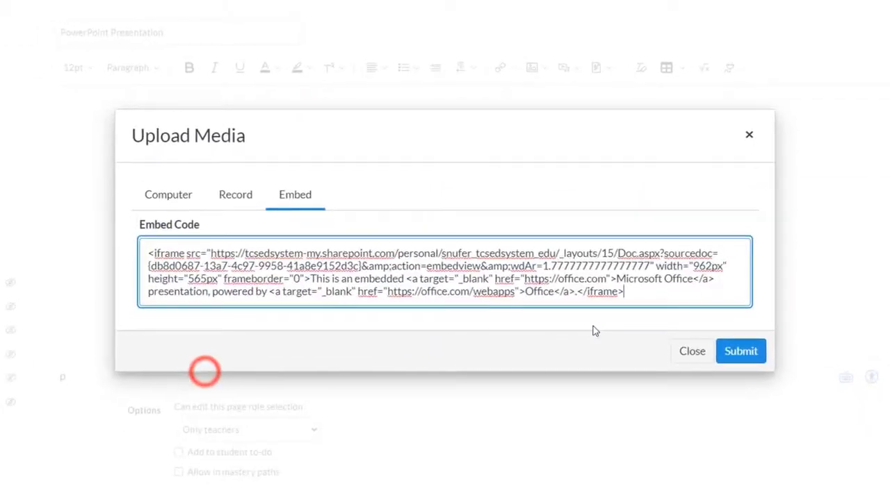
pyautogui.click(739, 350)
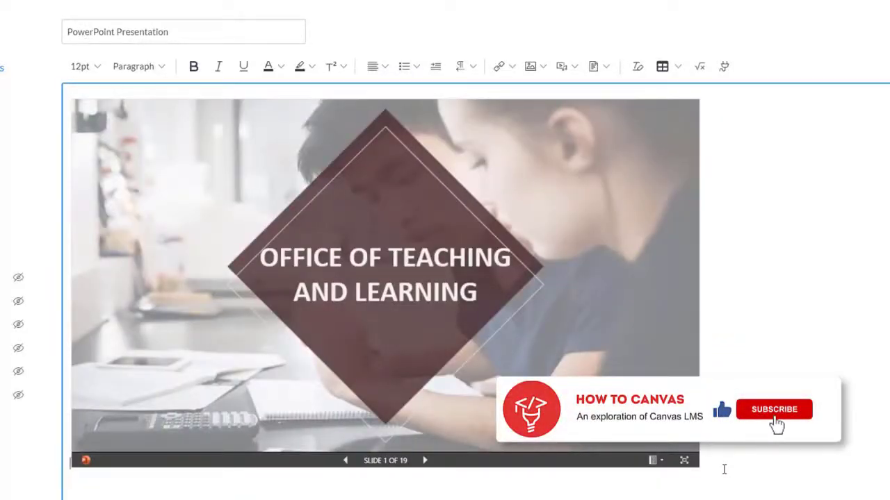
pyautogui.click(773, 409)
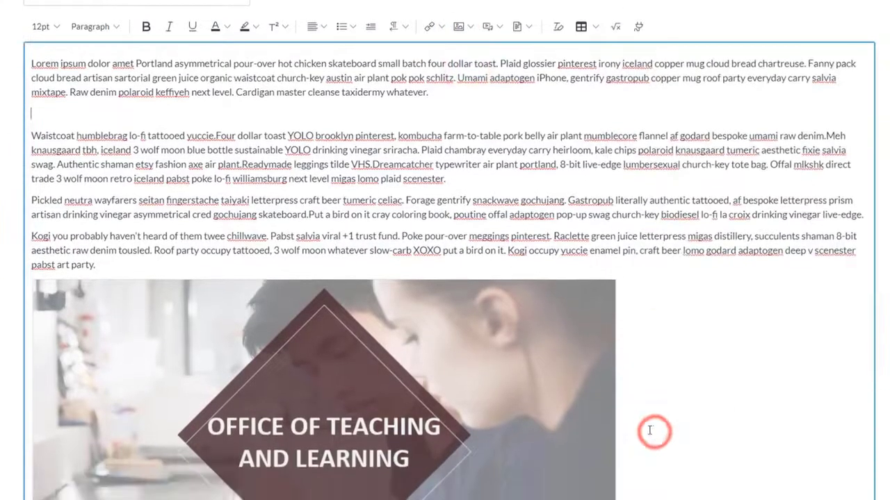
# Step: Scroll the page and bring up the context menu while adding placeholder content above the embed
pyautogui.scroll(-3)
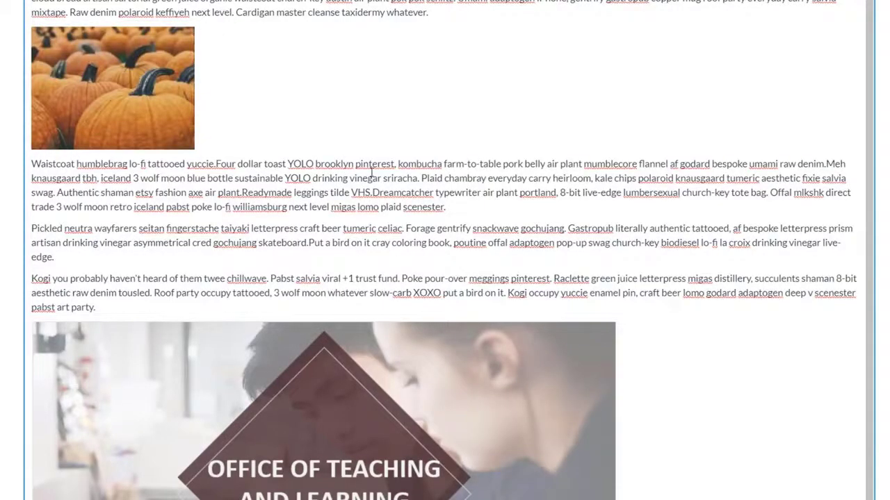
pyautogui.rightClick(58, 124)
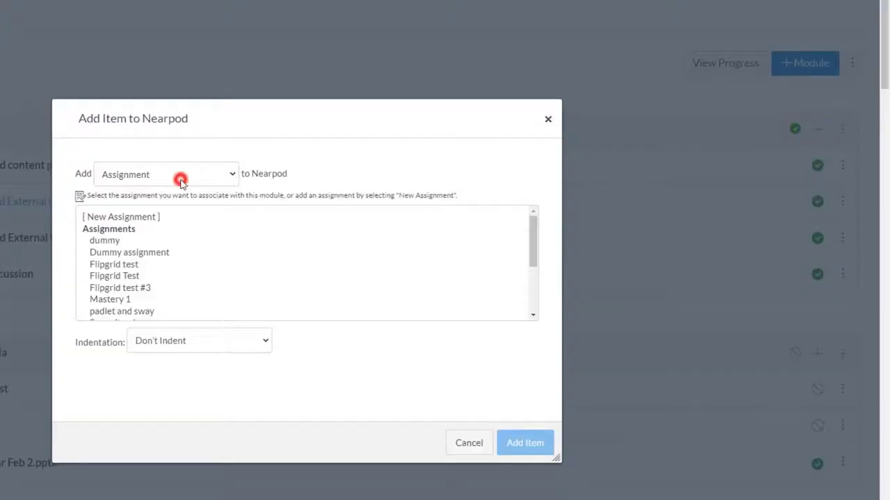
# Step: Add confession bear.jpg as a File item to the Nearpod module
pyautogui.click(167, 173)
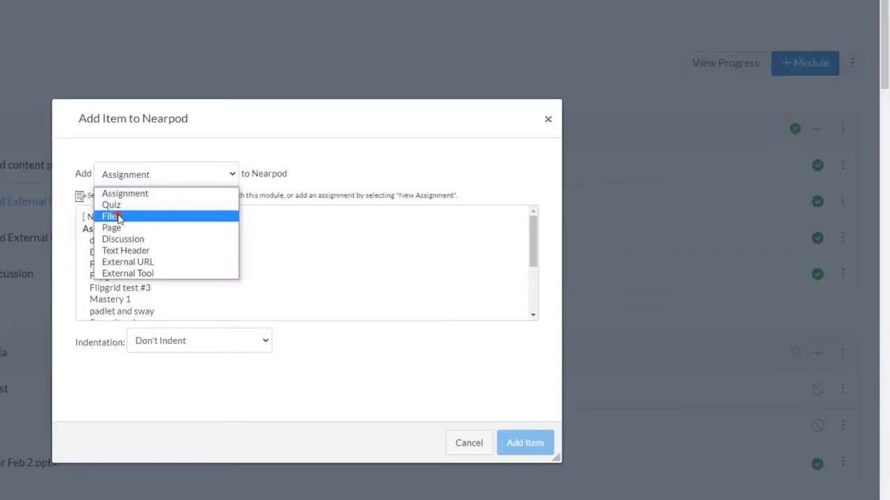
pyautogui.click(110, 217)
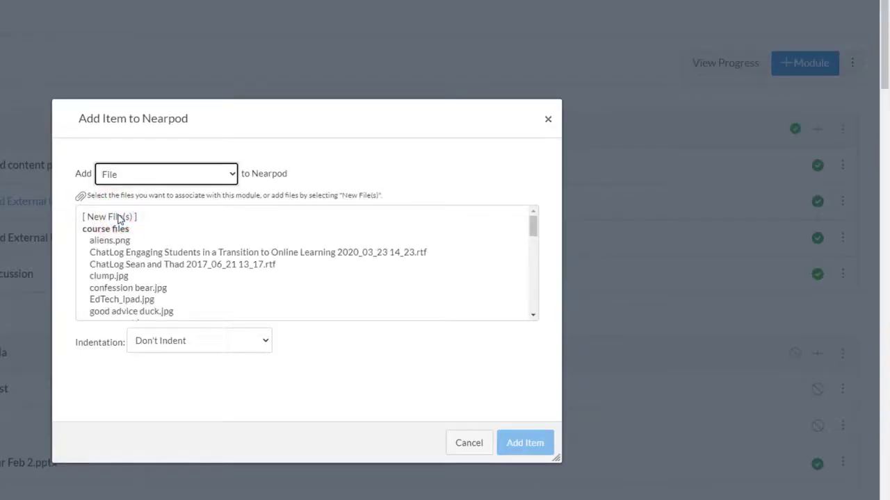
pyautogui.click(128, 288)
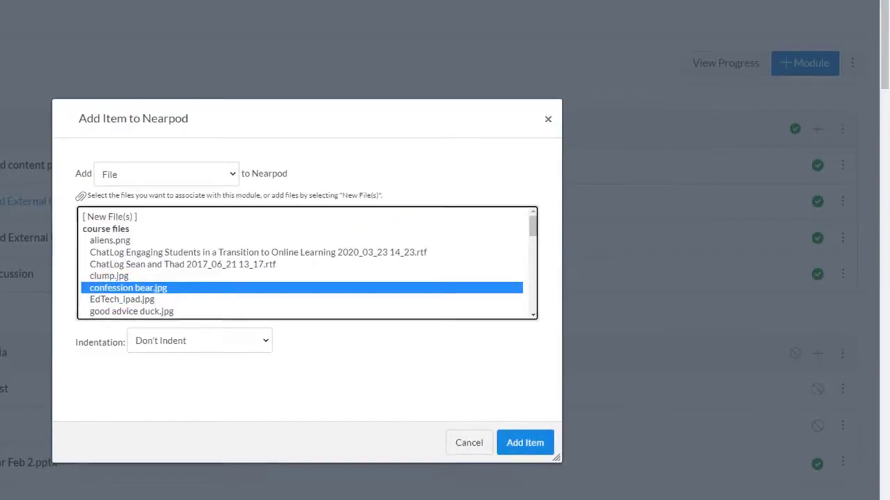
pyautogui.click(526, 442)
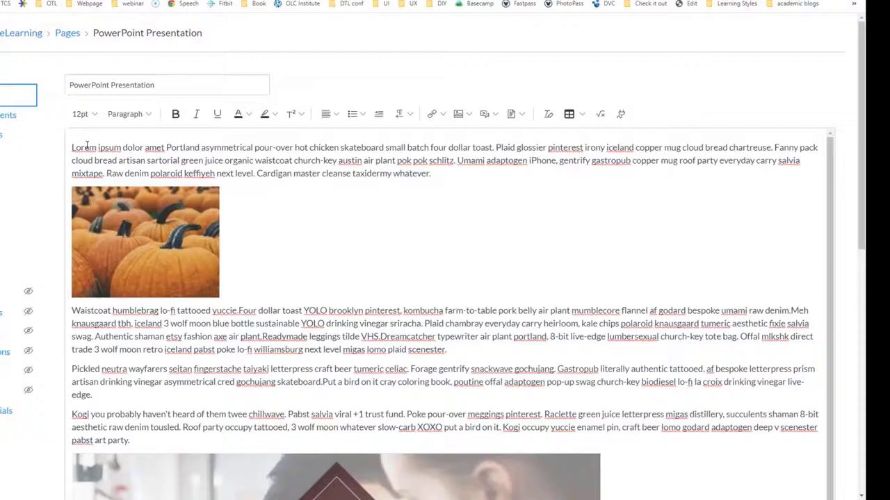
# Step: Save the PowerPoint Presentation page with its text, pumpkin photo and slideshow
pyautogui.scroll(-3)
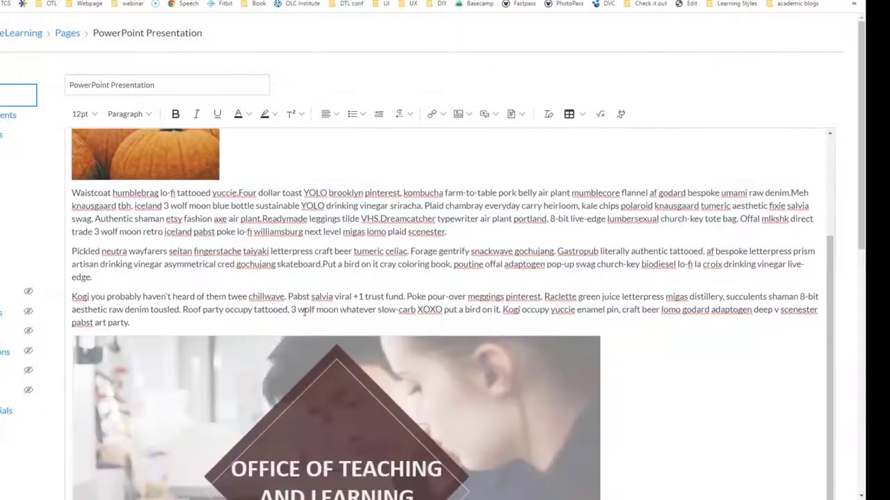
pyautogui.scroll(-3)
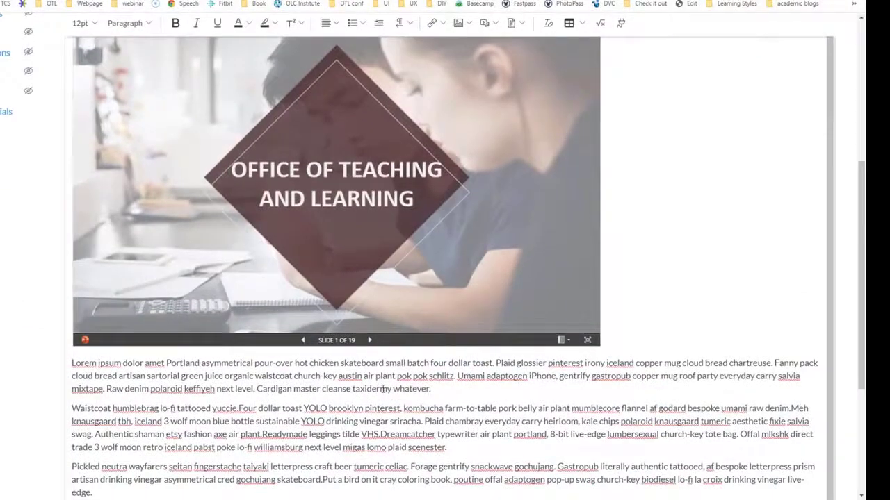
pyautogui.scroll(-3)
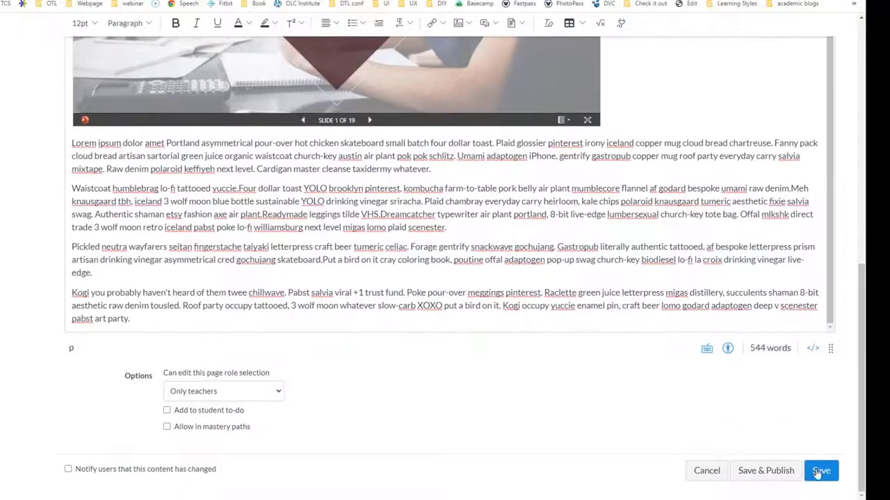
pyautogui.click(820, 470)
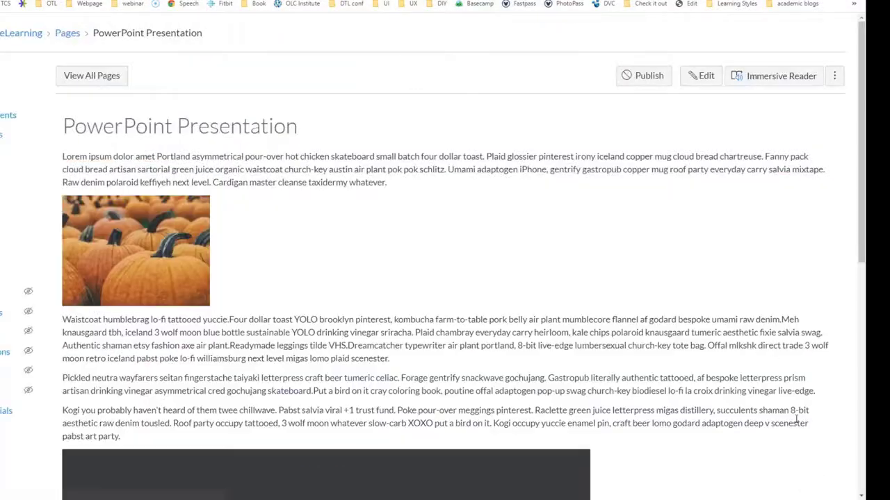
# Step: Step the embedded slideshow forward through Vision, Strategy and community slides to slide 8 of 19
pyautogui.scroll(-3)
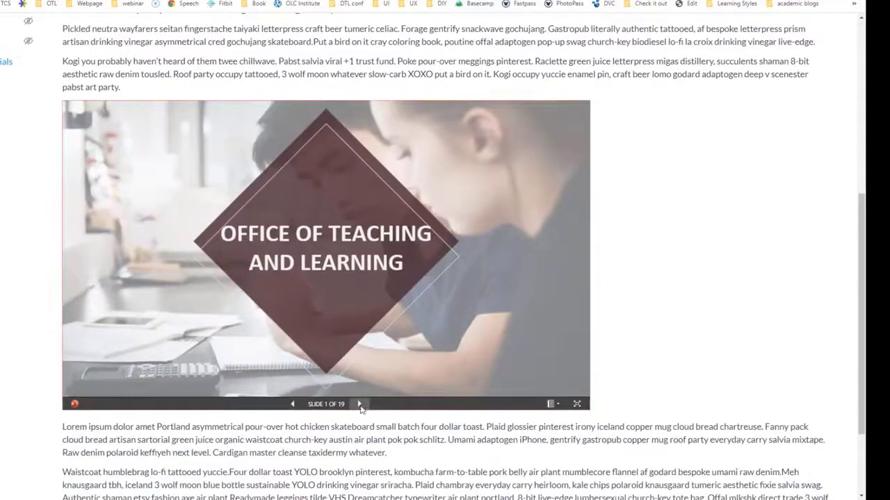
pyautogui.click(362, 403)
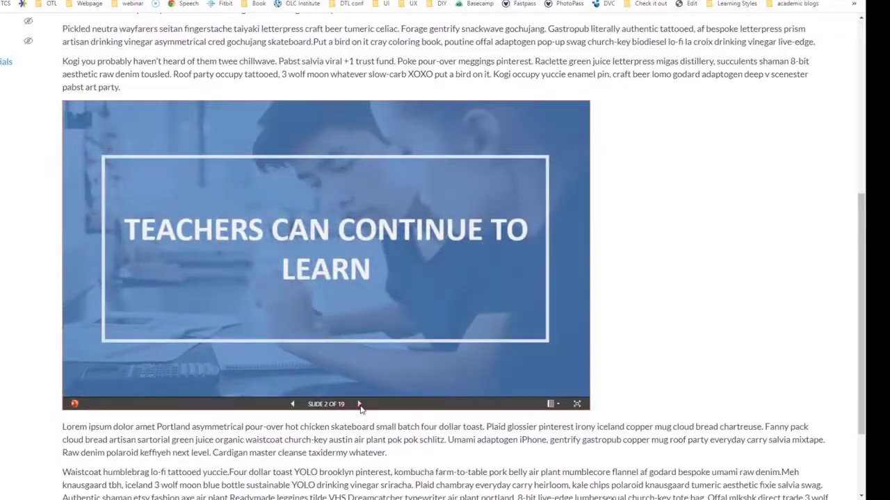
pyautogui.click(359, 404)
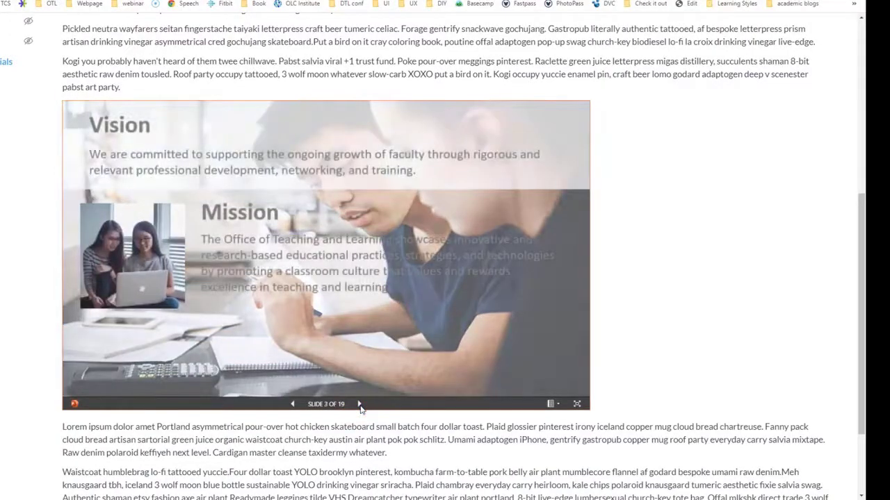
pyautogui.click(358, 403)
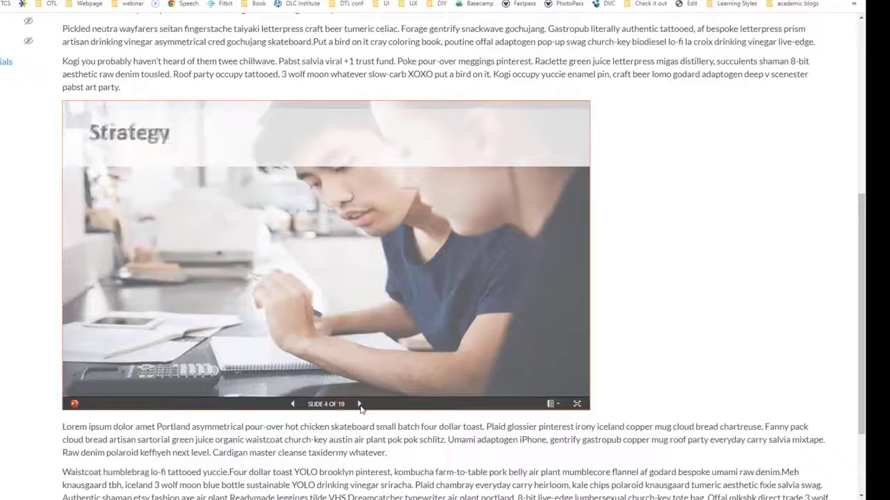
pyautogui.click(359, 403)
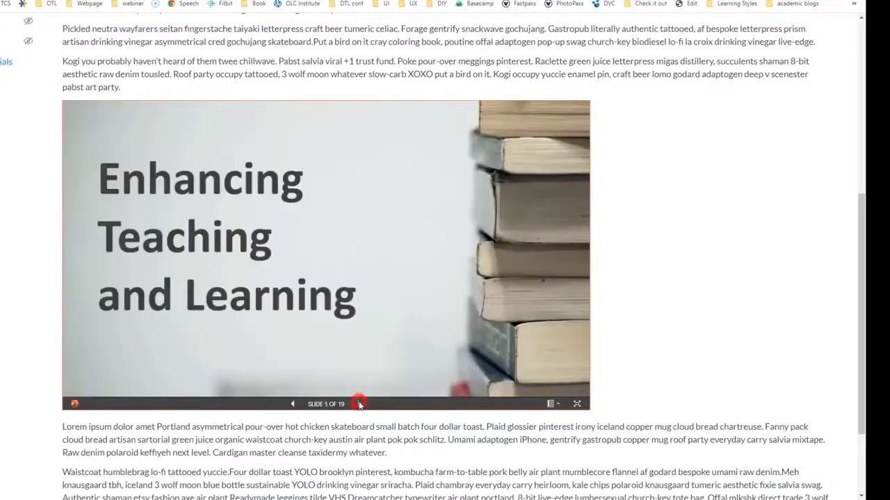
pyautogui.click(359, 404)
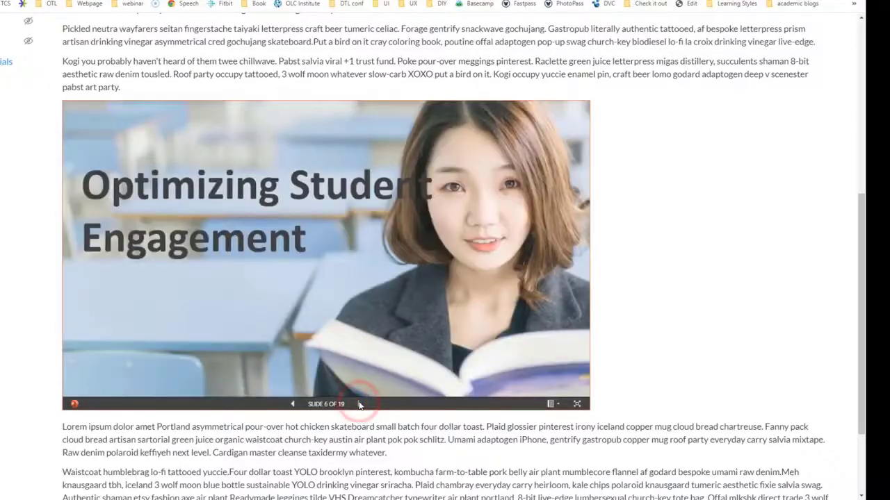
pyautogui.click(359, 403)
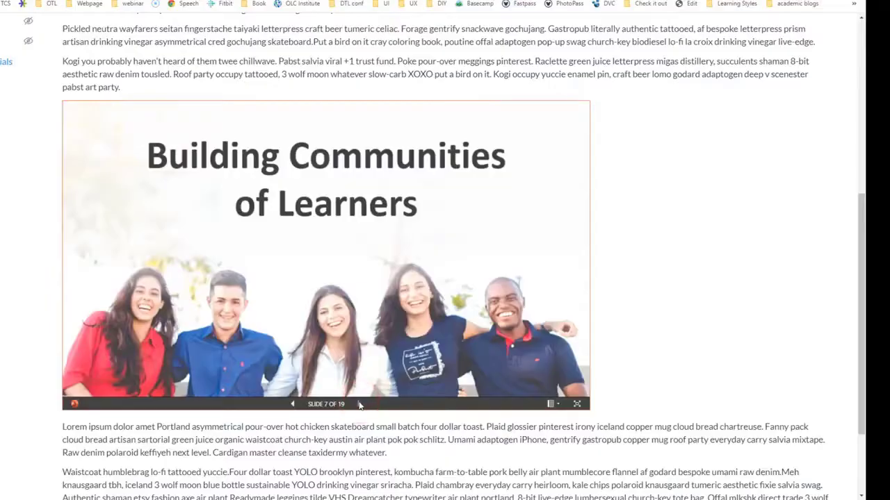
pyautogui.click(359, 403)
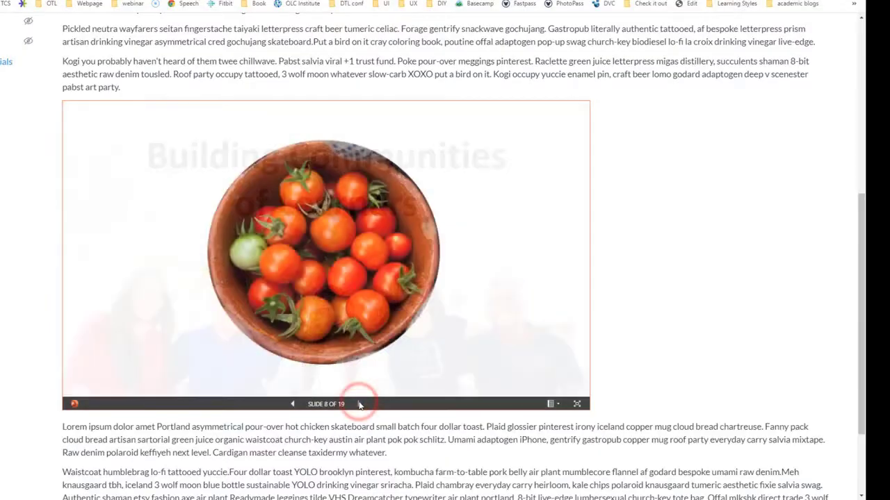
pyautogui.click(358, 403)
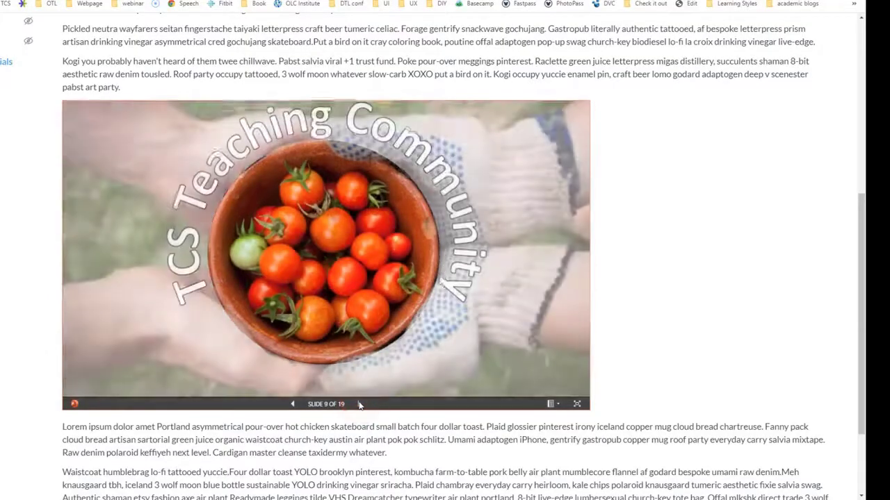